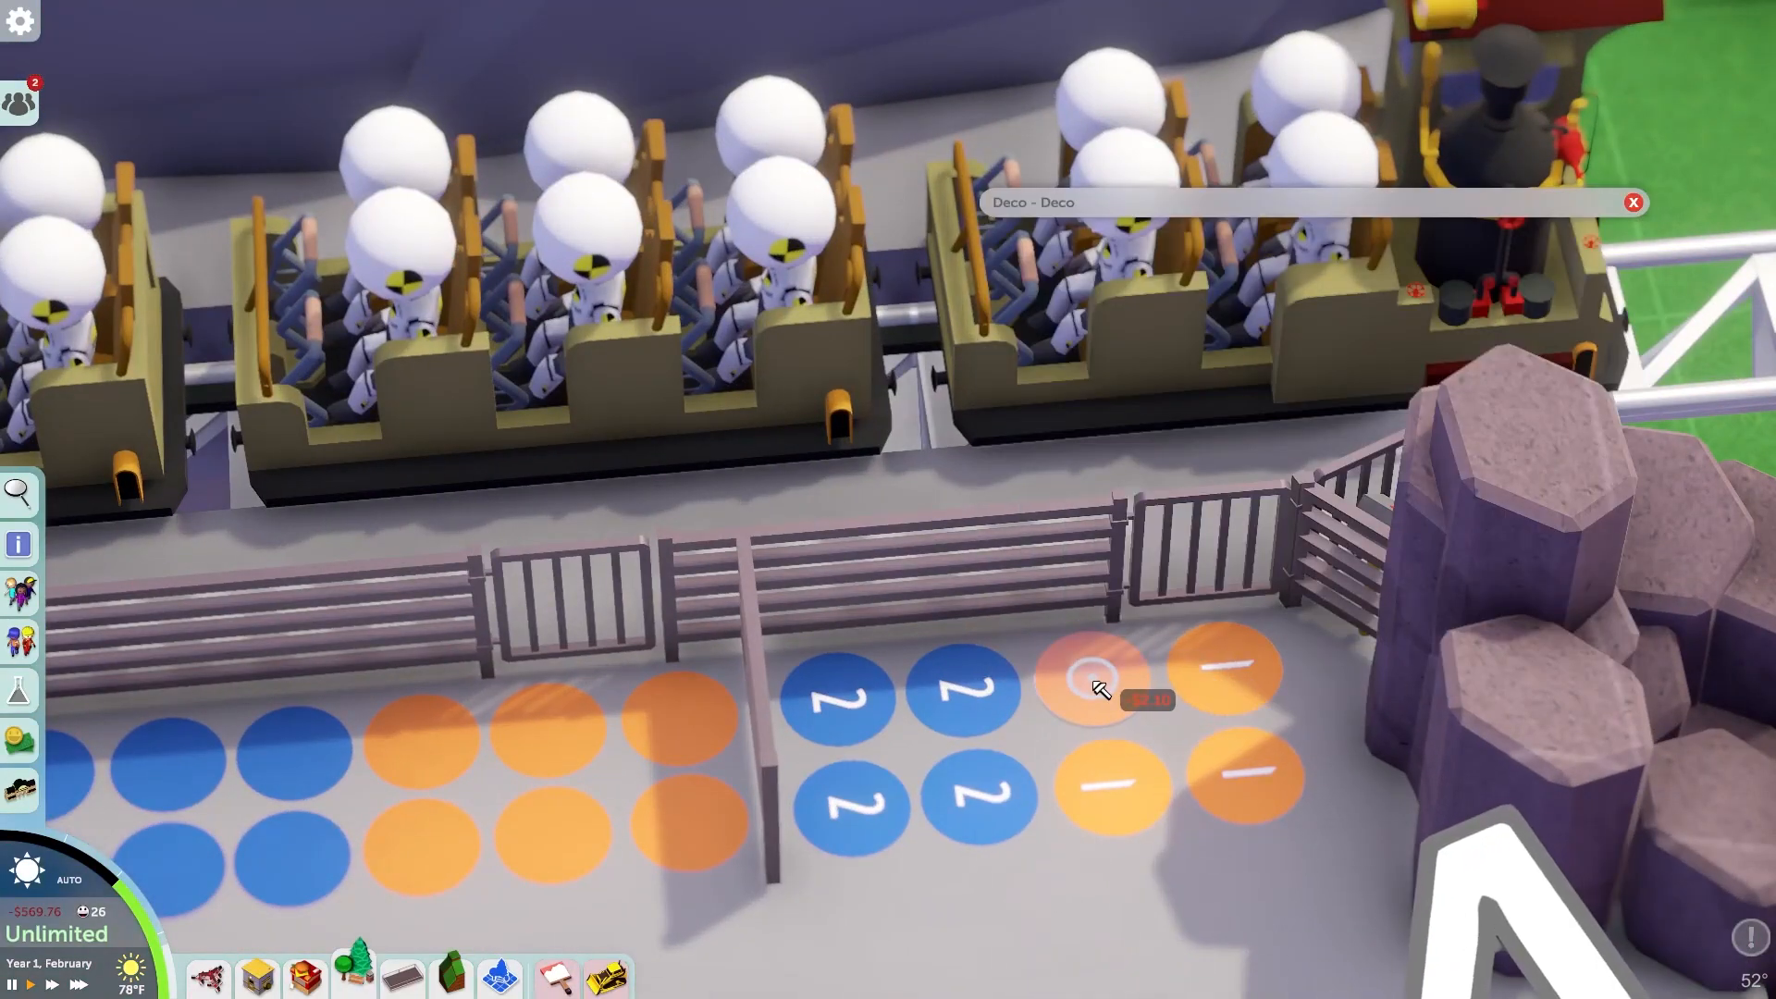
# Place another orange '1' marker on the queue floor beside the fence
pyautogui.click(1093, 685)
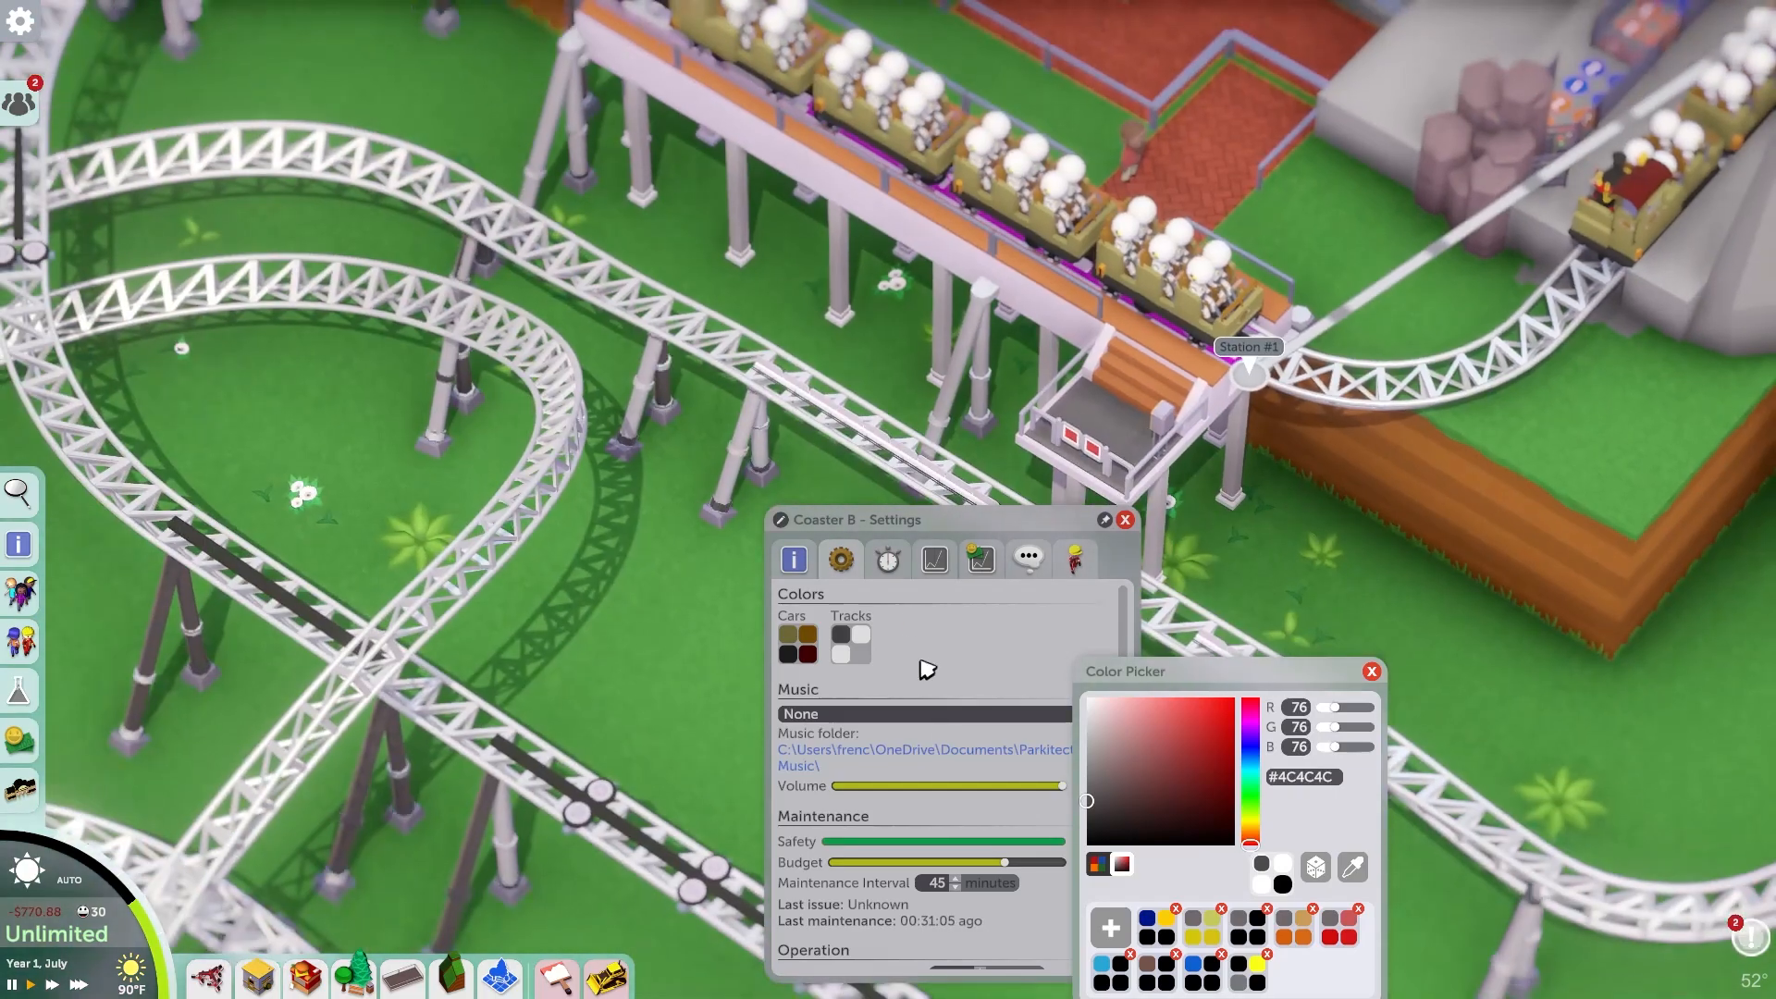
# Select Coaster B's Tracks colour swatch to recolour it #4C4C4C
pyautogui.click(1147, 767)
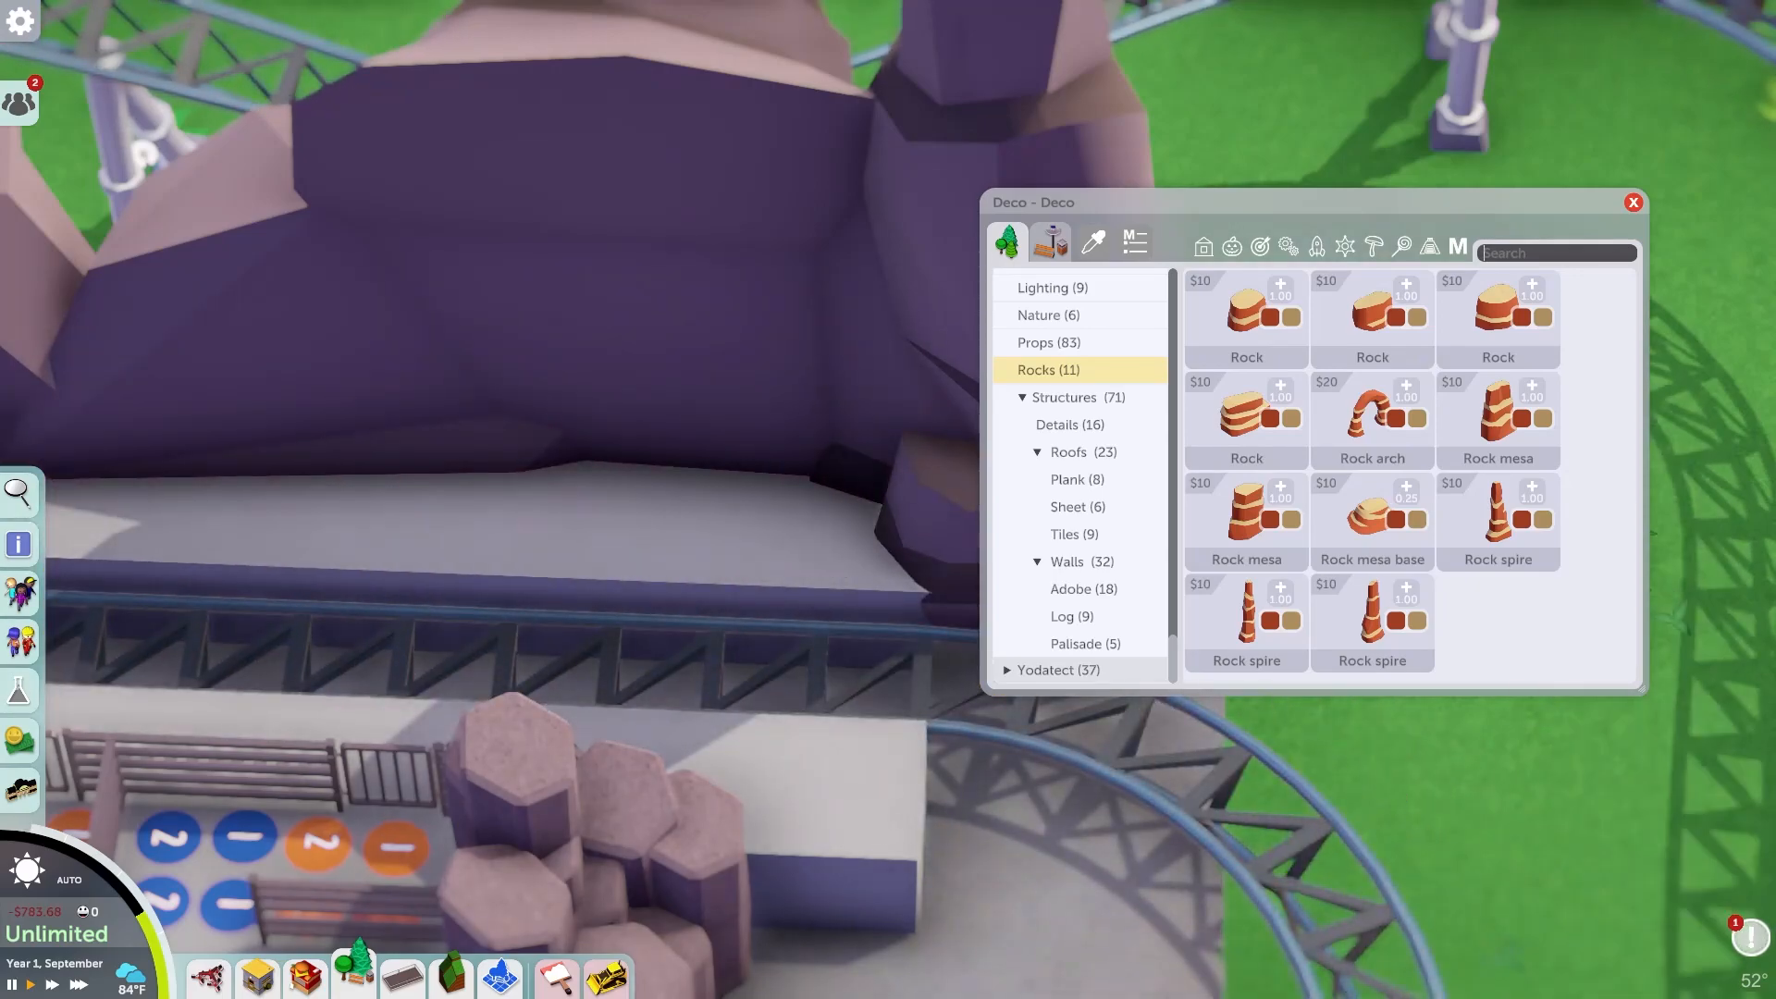
# Search the Deco window for 'barrel' to find the Barrel item
pyautogui.write('barrel')
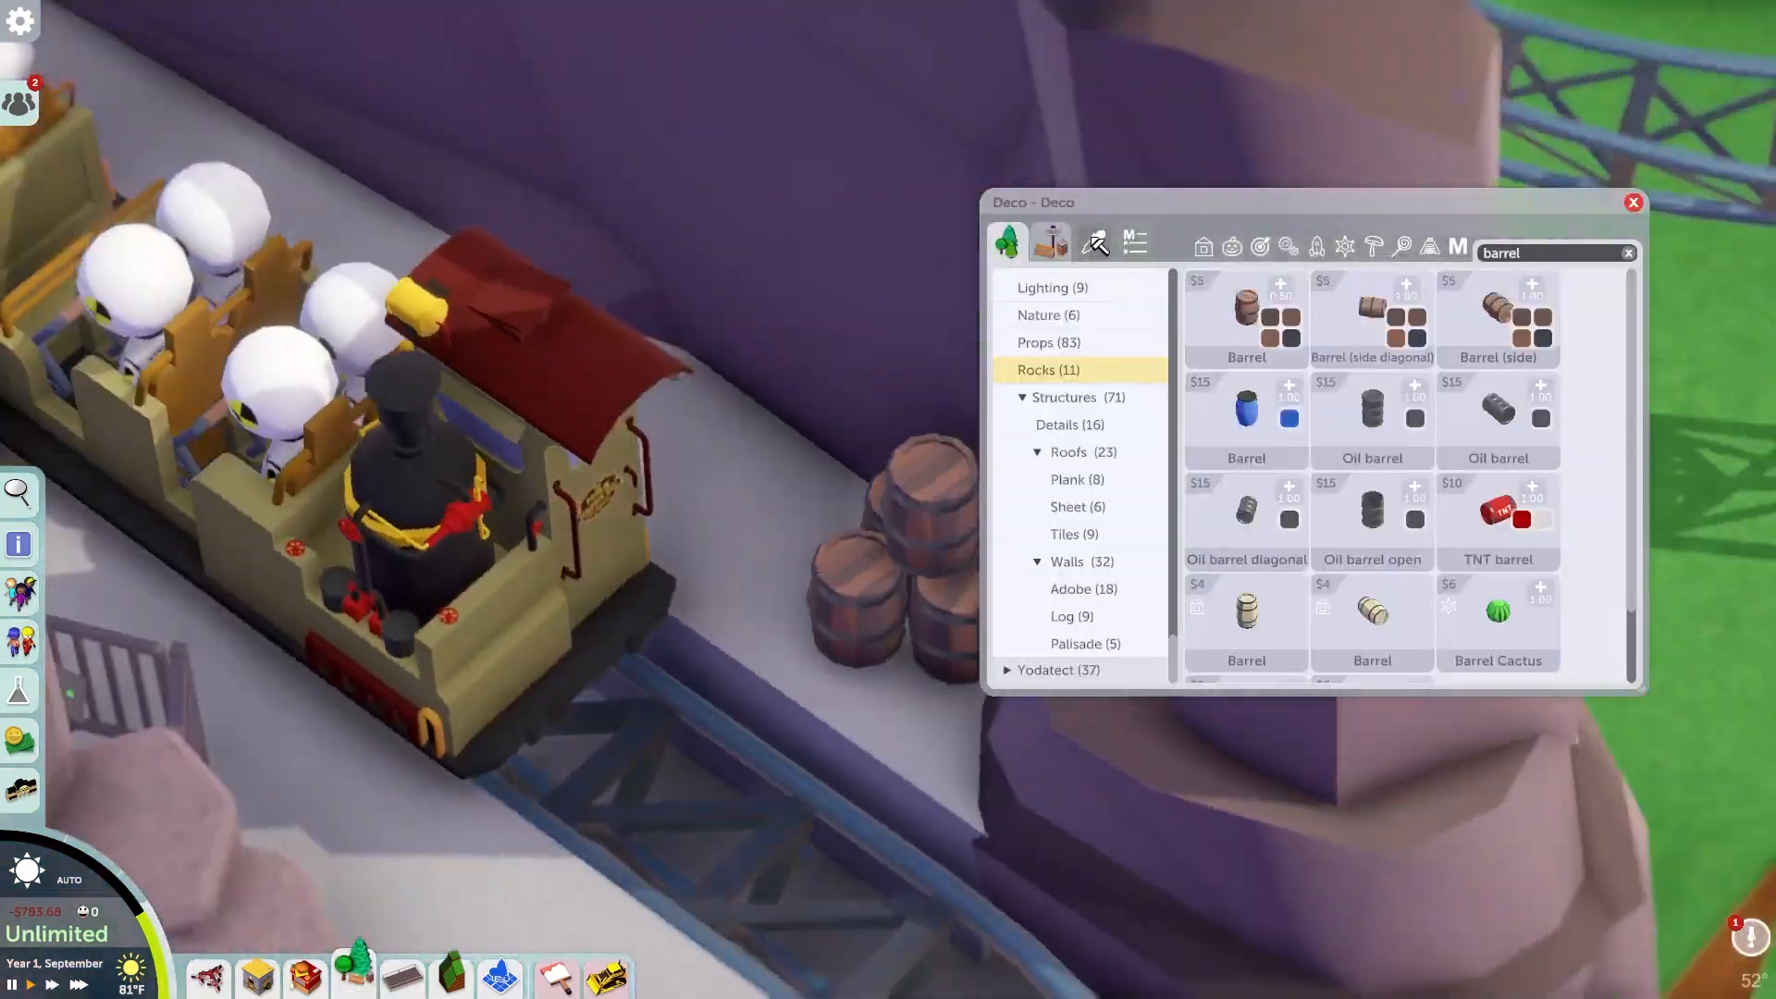
# Search the Deco window for 'pick' to find the Pickaxe item
pyautogui.write('pick')
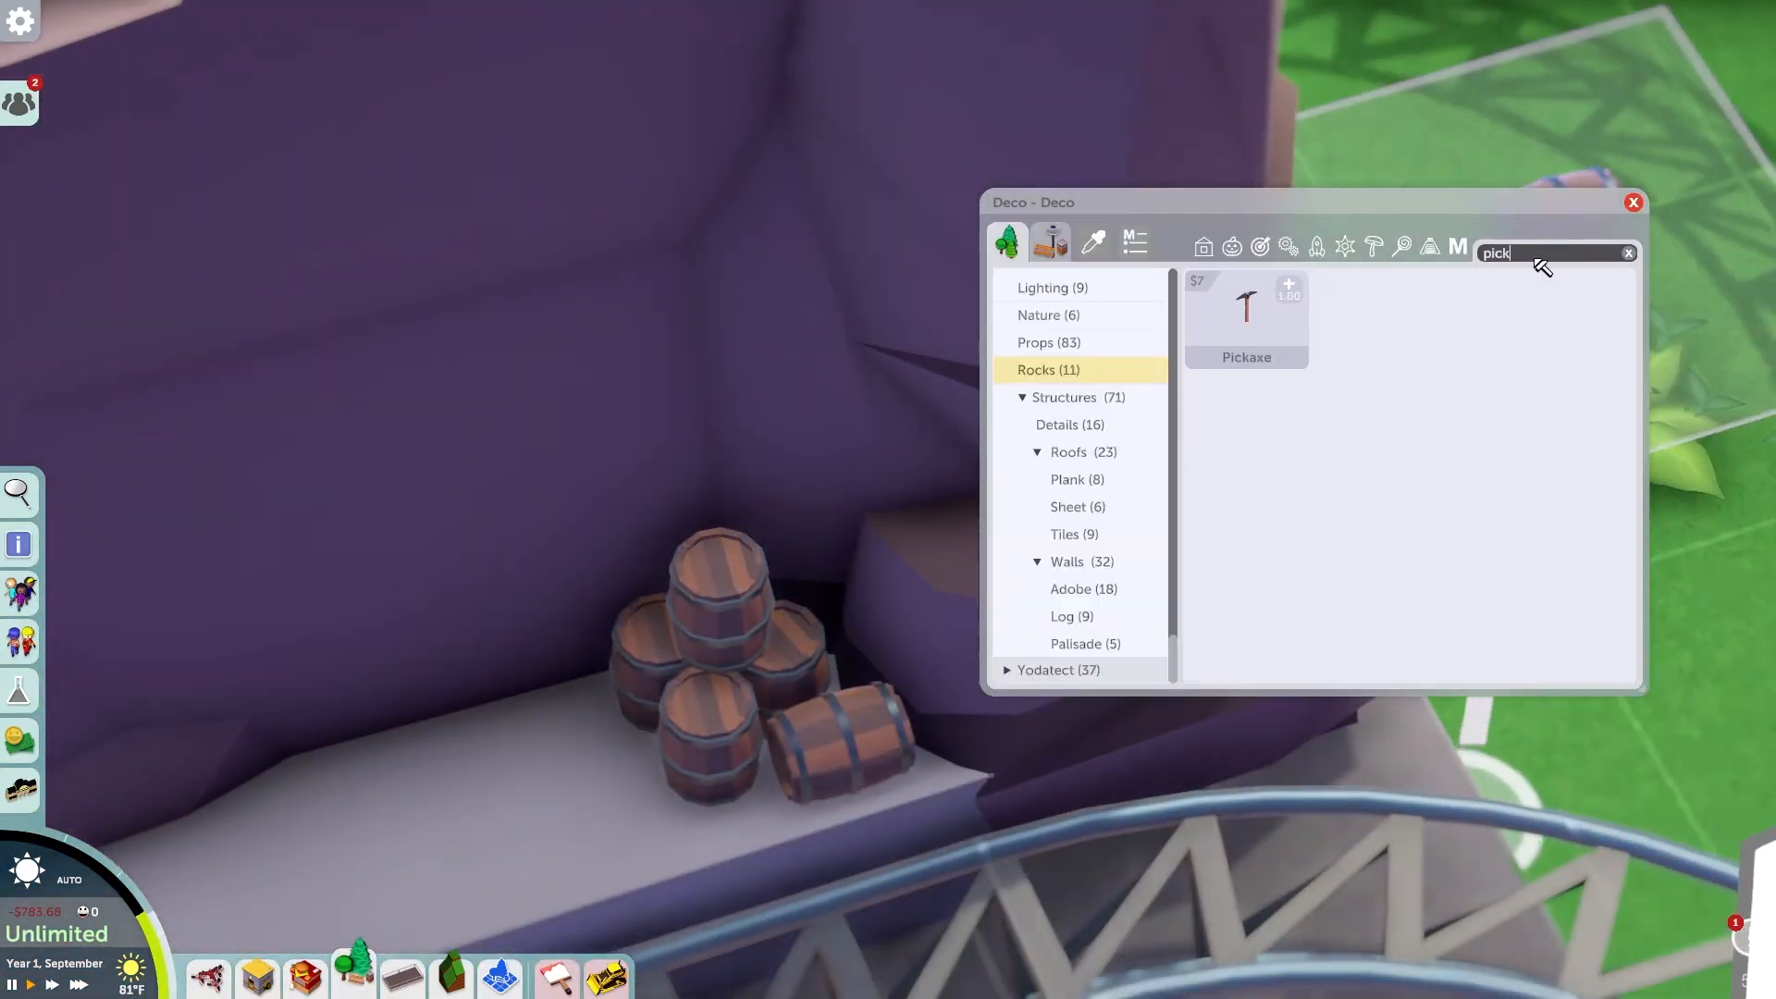
pyautogui.click(1245, 312)
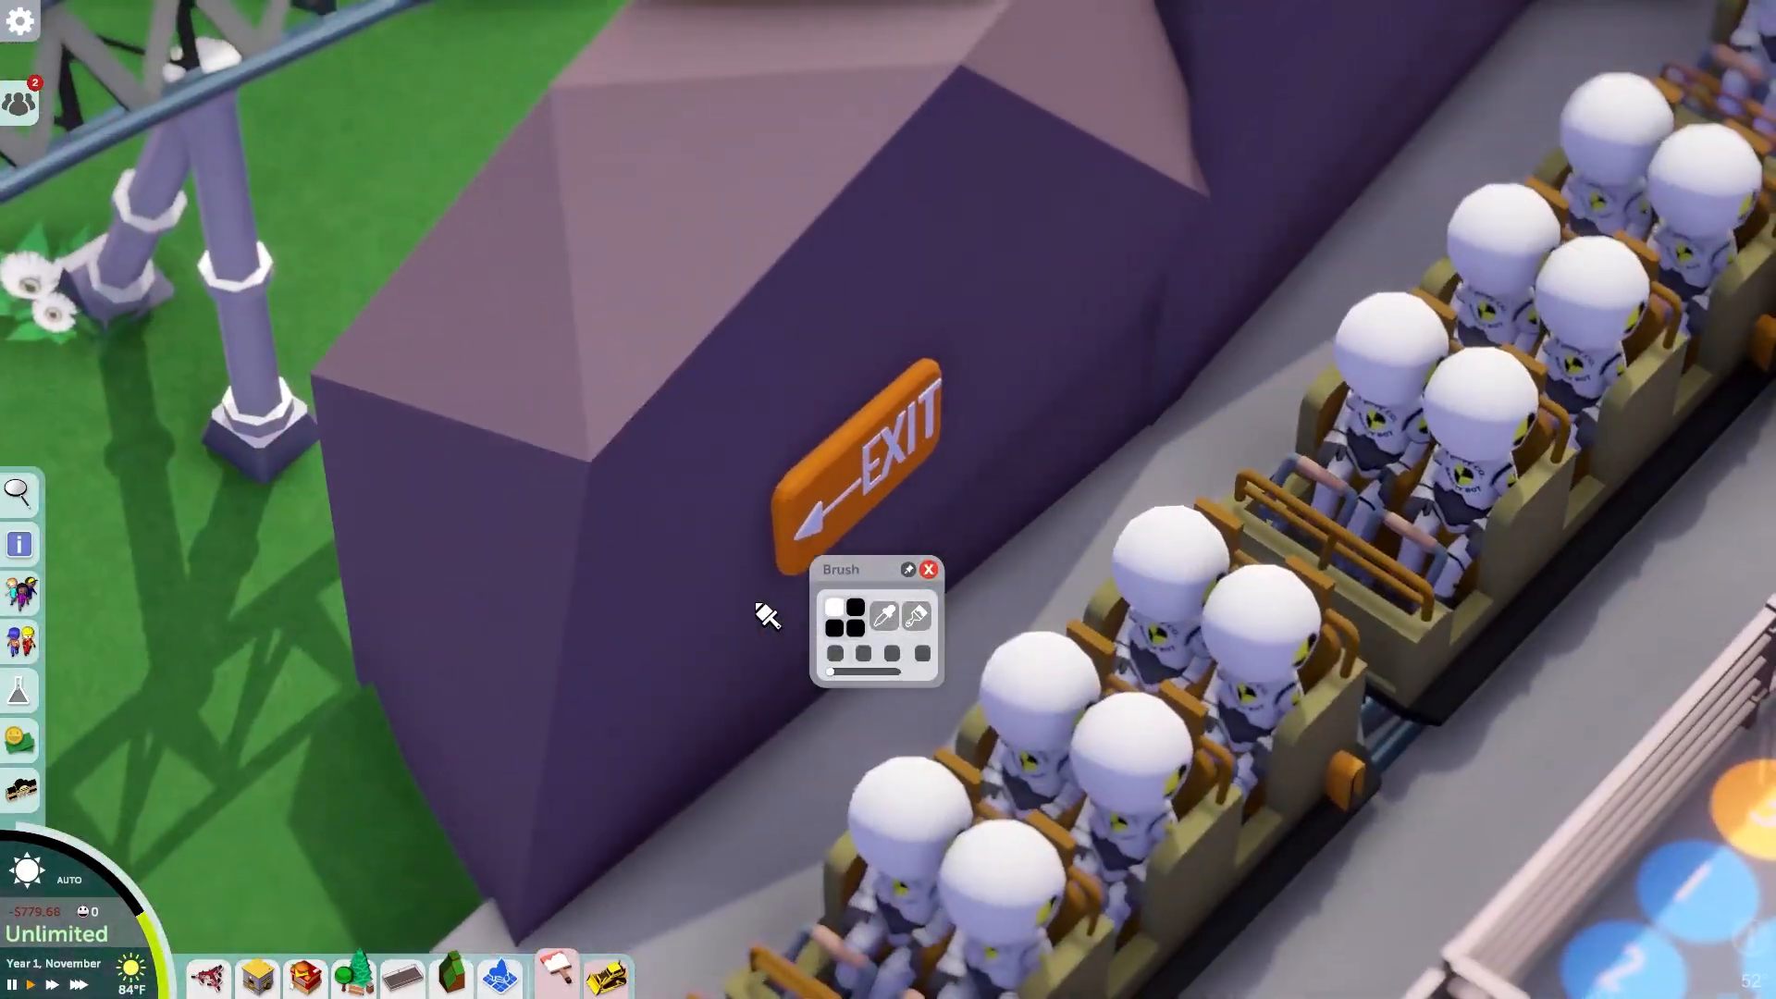
# Scroll the Brush palette to pick a colour for the EXIT sign
pyautogui.scroll(-3)
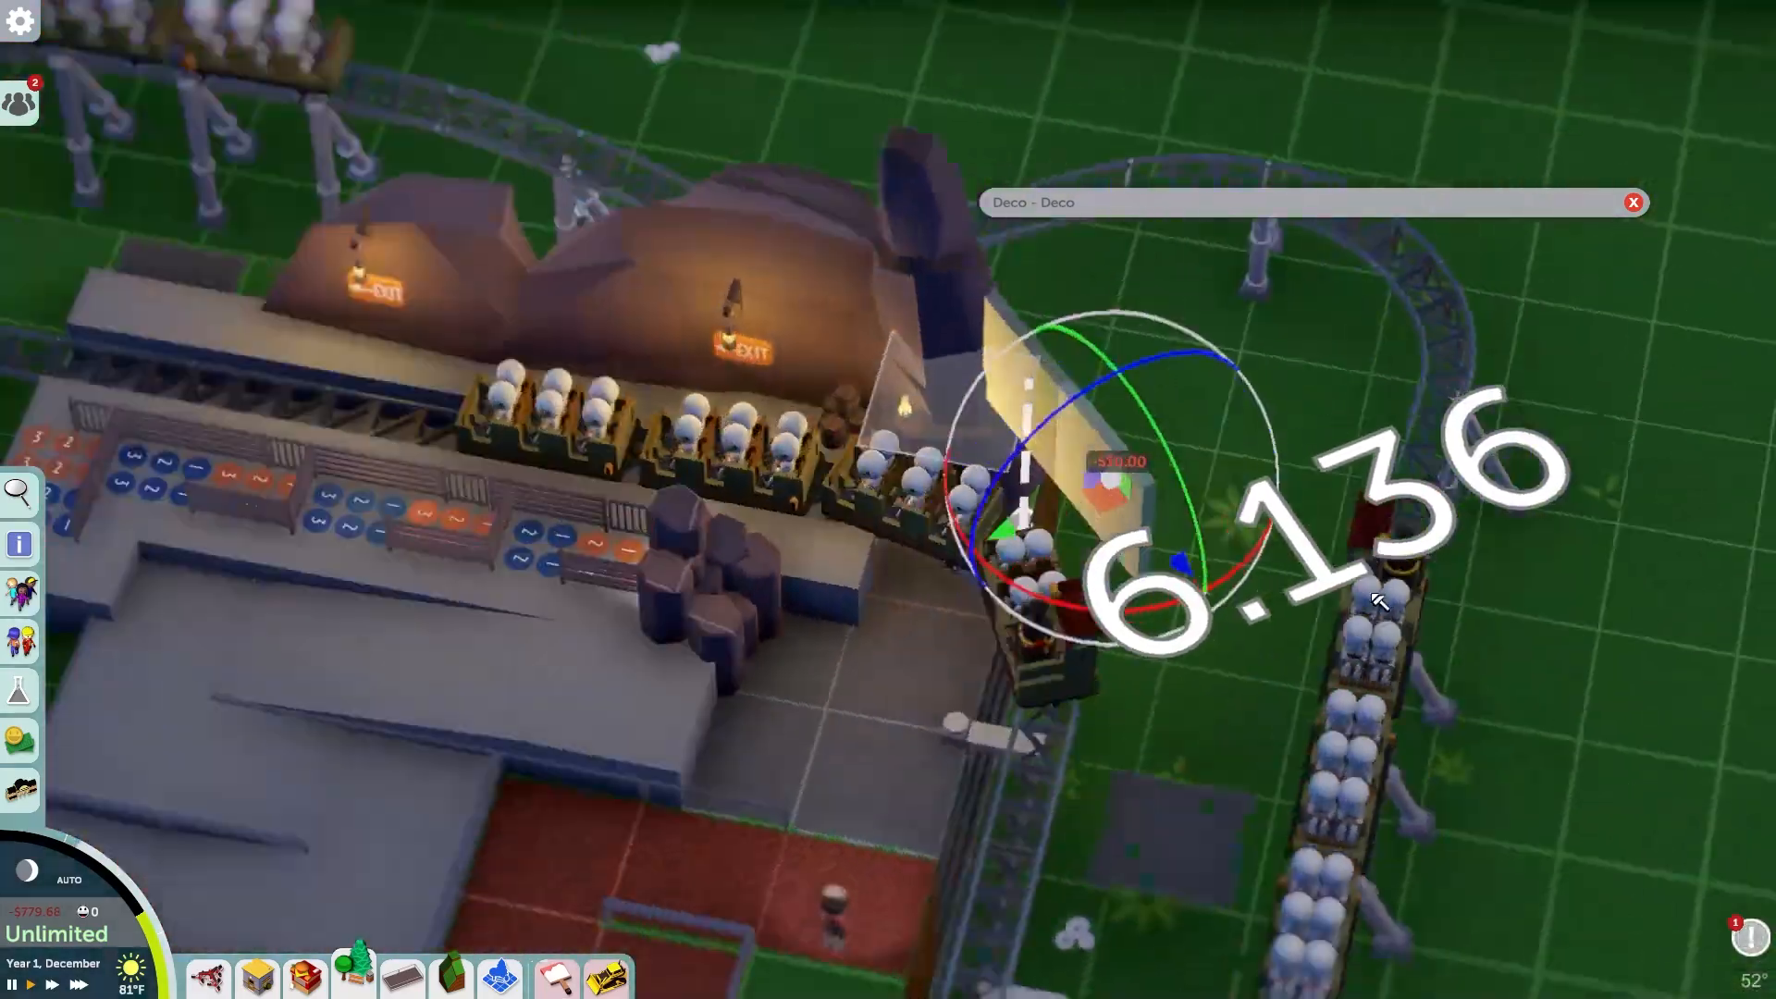
# Search the Deco window for 'pole' to find a tall post
pyautogui.write('pole')
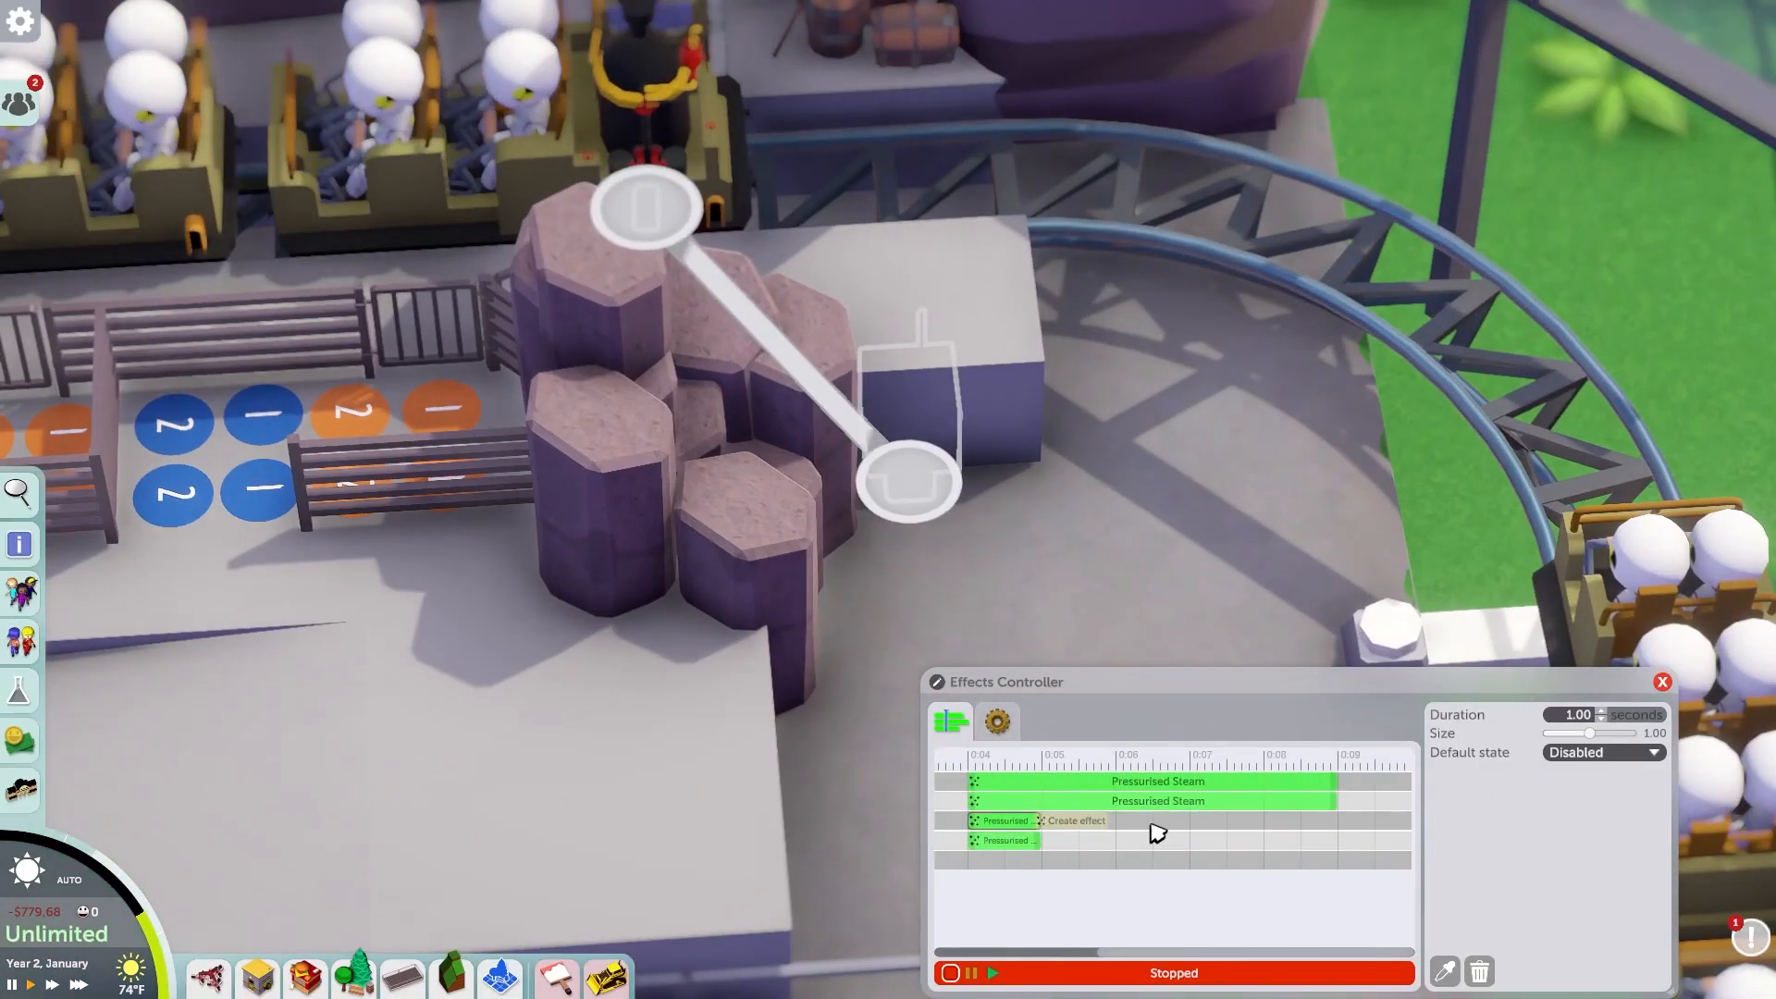
# Add Pressurised Steam effects to the rock pile's Effects Controller timeline
pyautogui.click(992, 973)
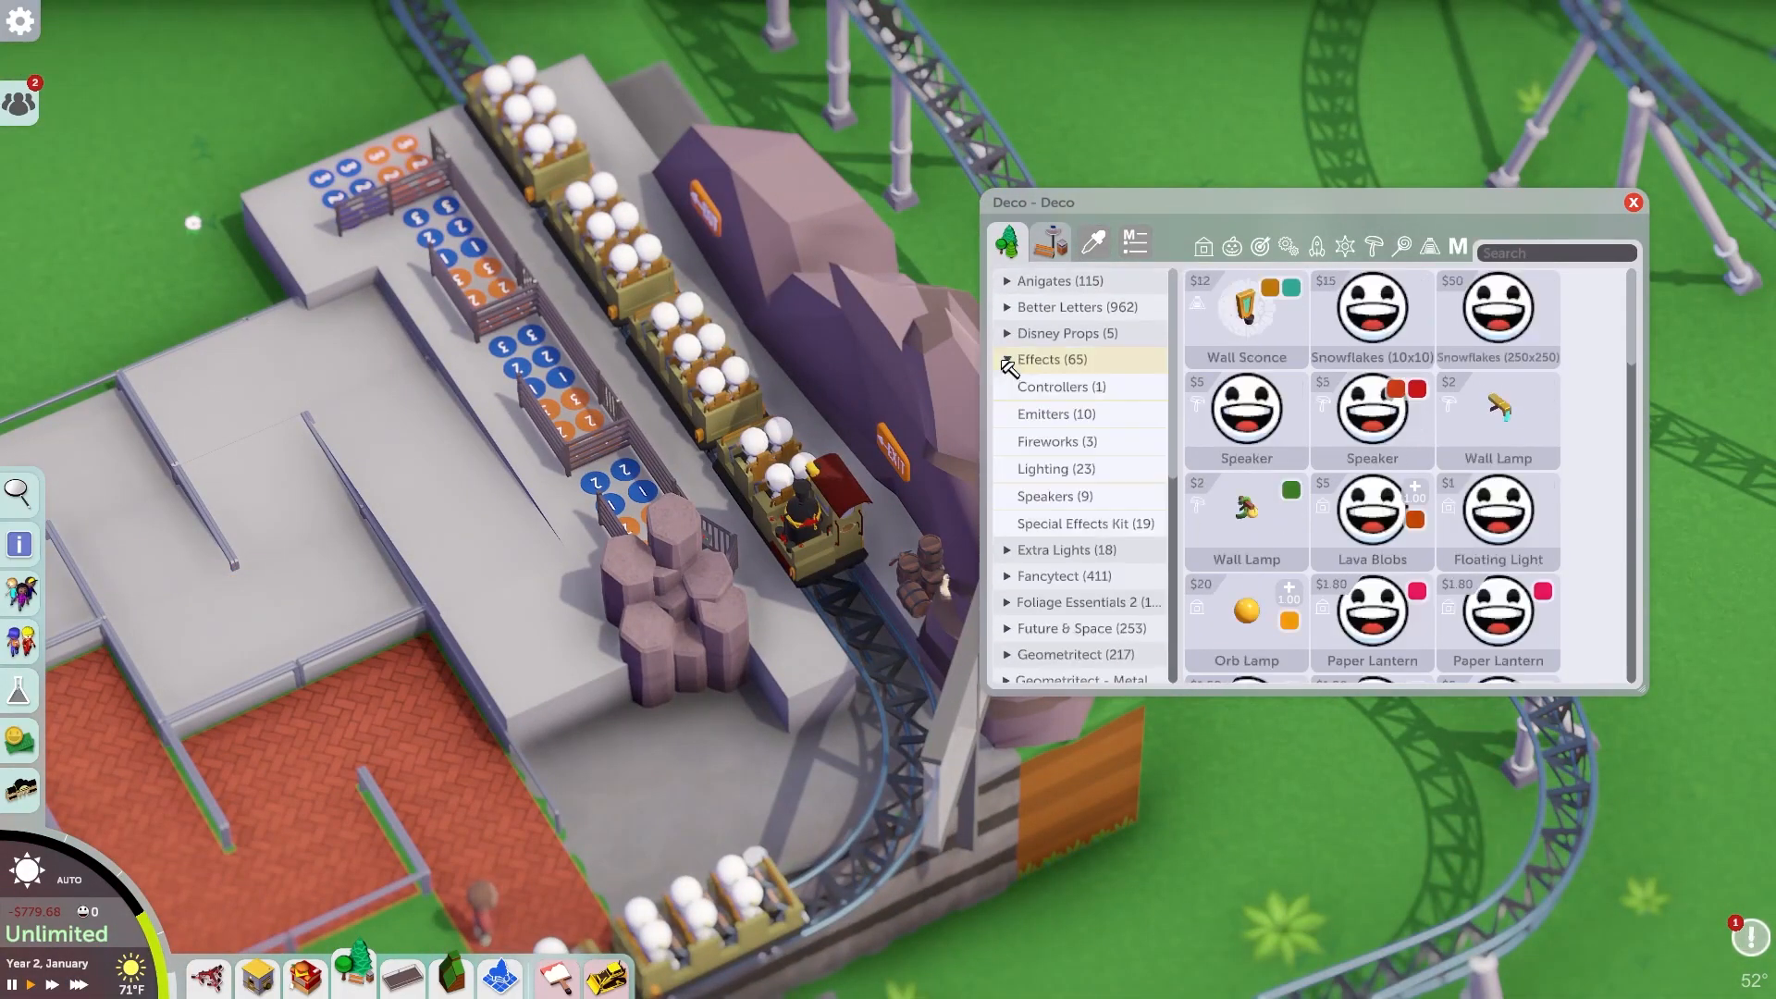
# Expand the Deco window's Effects category to show controllers, emitters, lighting and speakers
pyautogui.click(1083, 522)
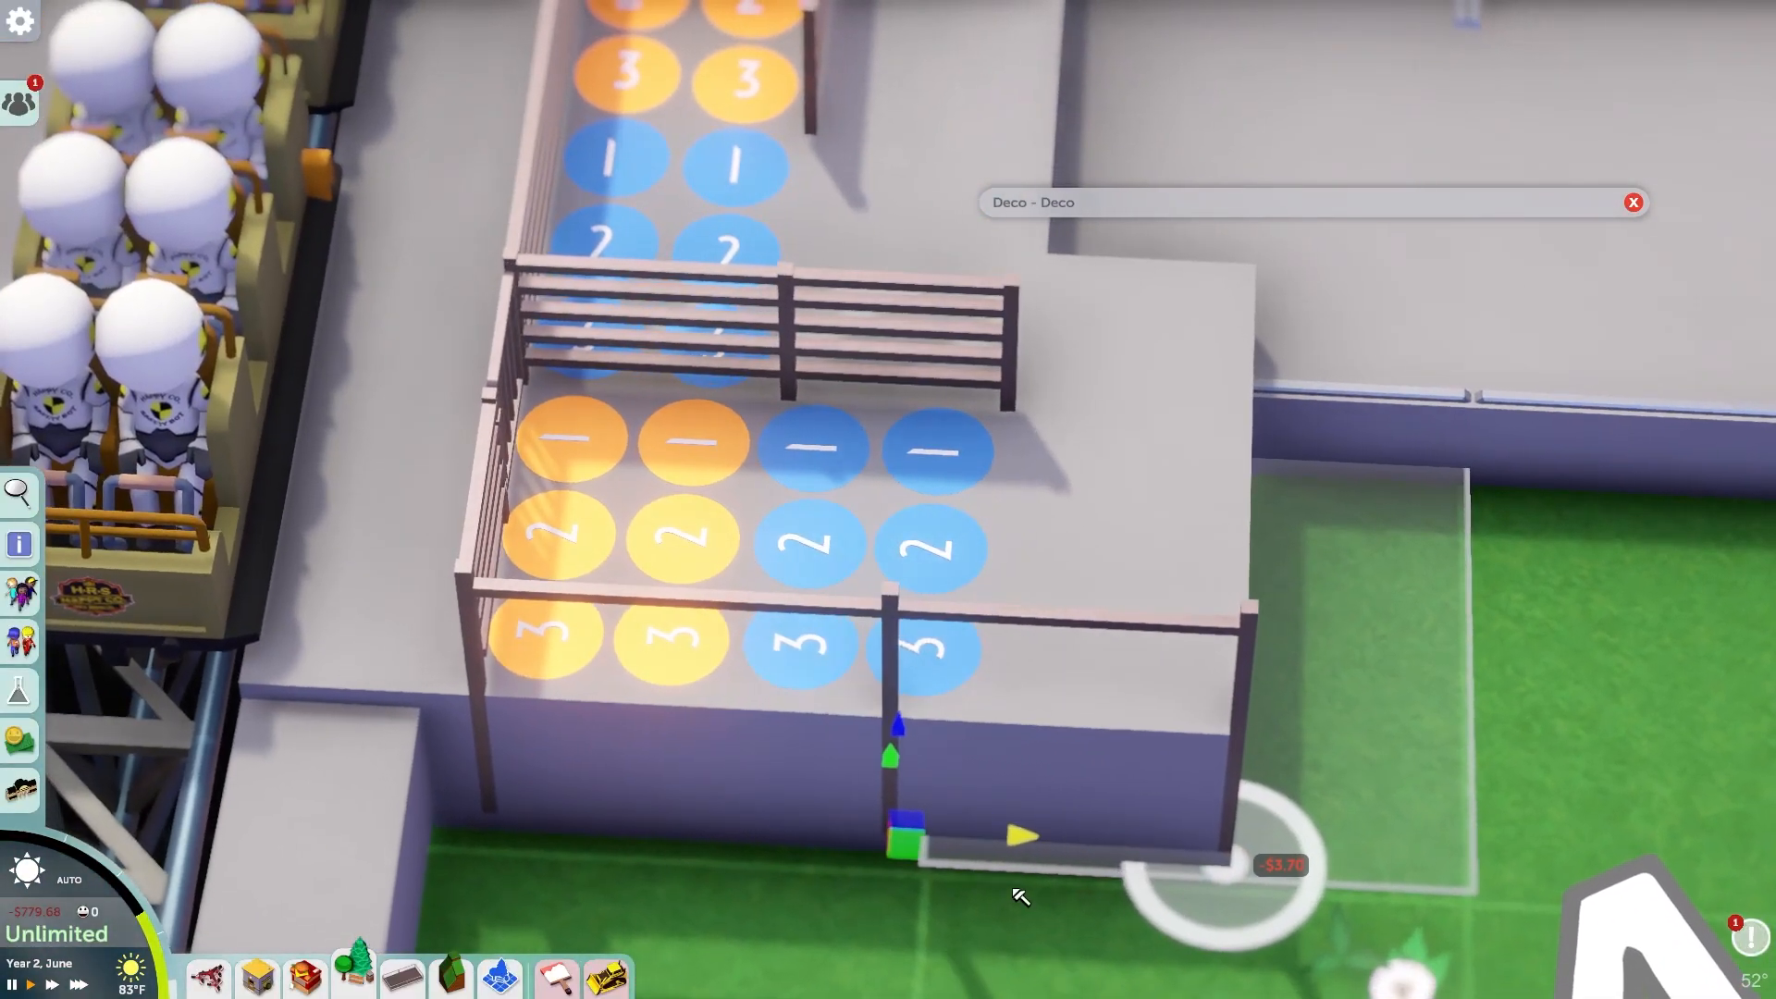
# Place a barrier piece along the raised platform edge beside the queue rows
pyautogui.click(894, 821)
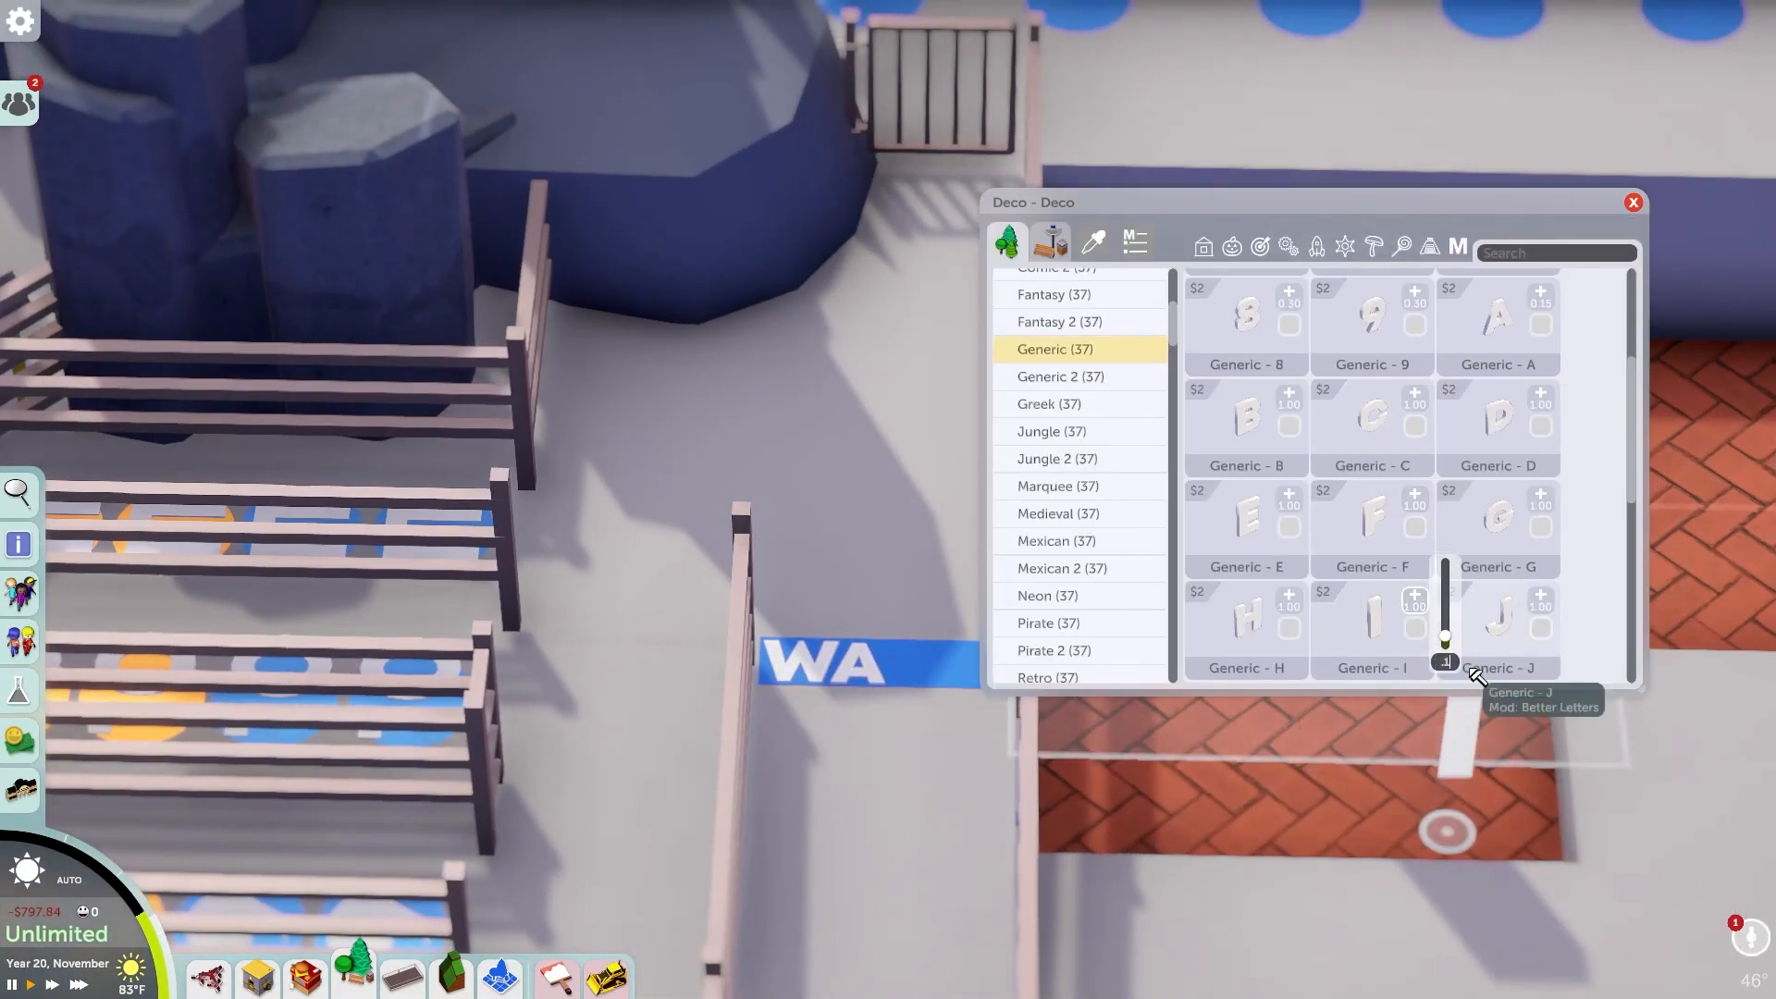
# Scroll the Better Letters Generic list to find white letters for WATCH YOUR STEP
pyautogui.scroll(-3)
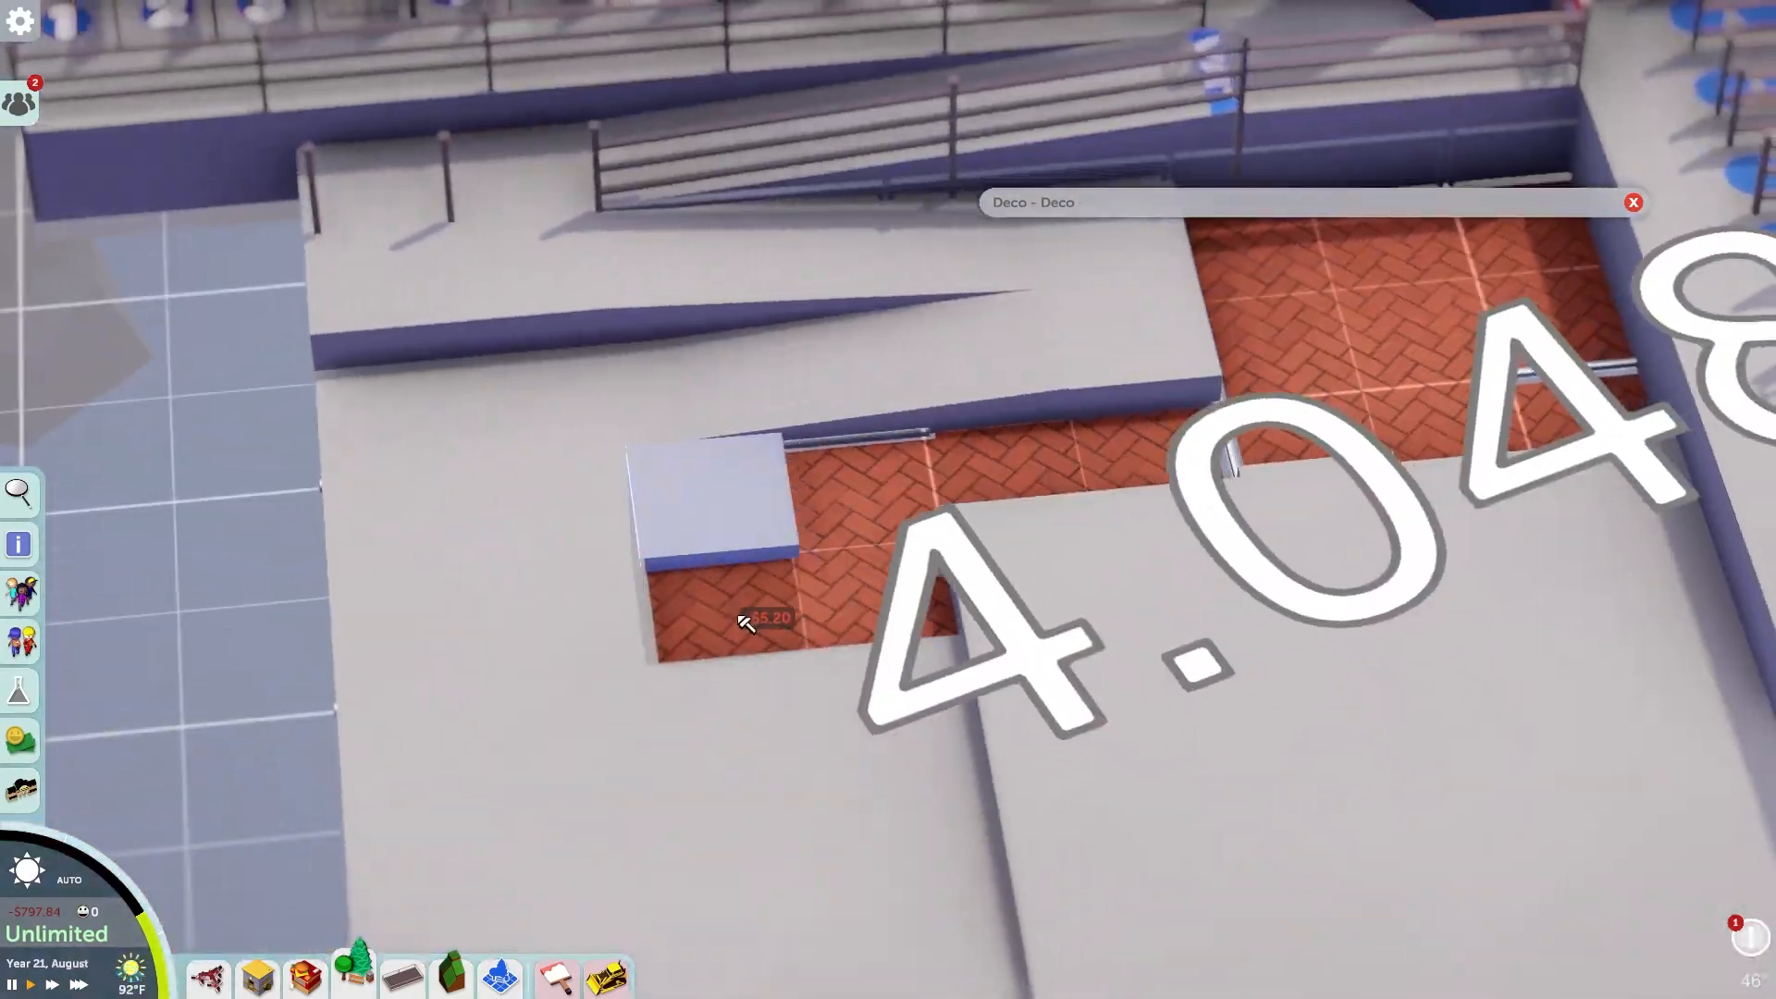
# Hover a large white number decoration over the grey station platform, adjusting the view
pyautogui.scroll(-3)
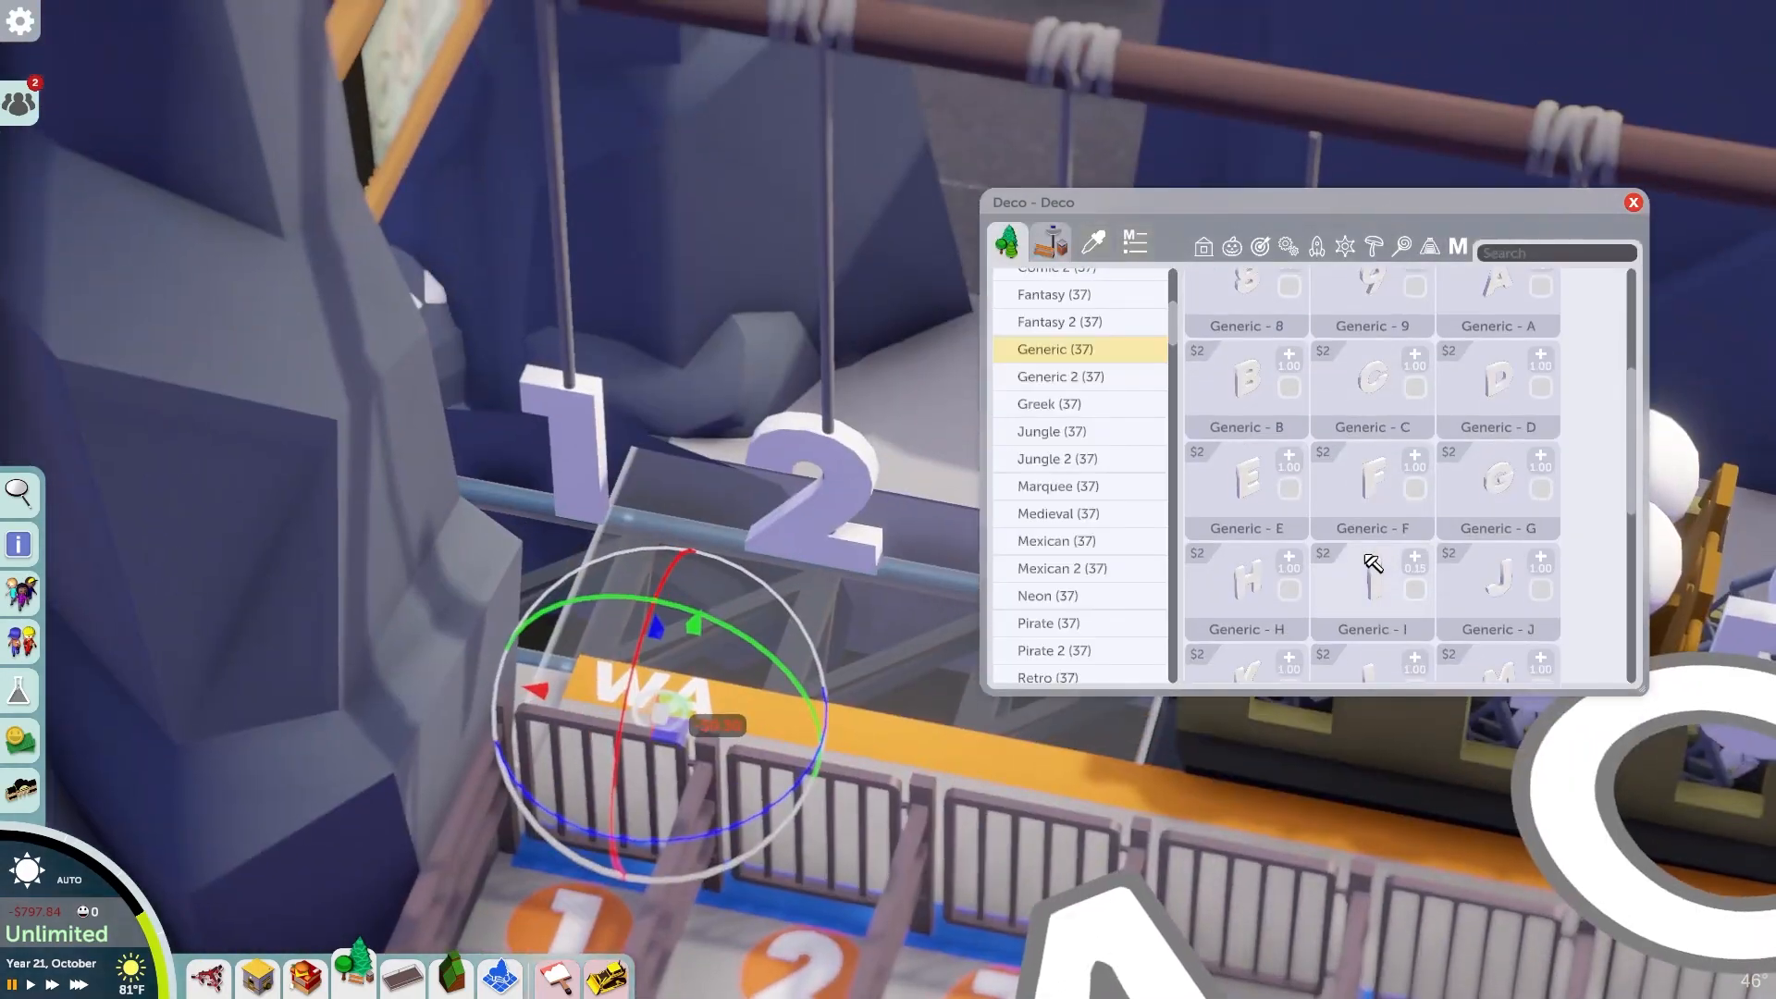
# Place the next letter on the yellow caution edge so it reads 'WATCH YOUR STE'
pyautogui.scroll(-3)
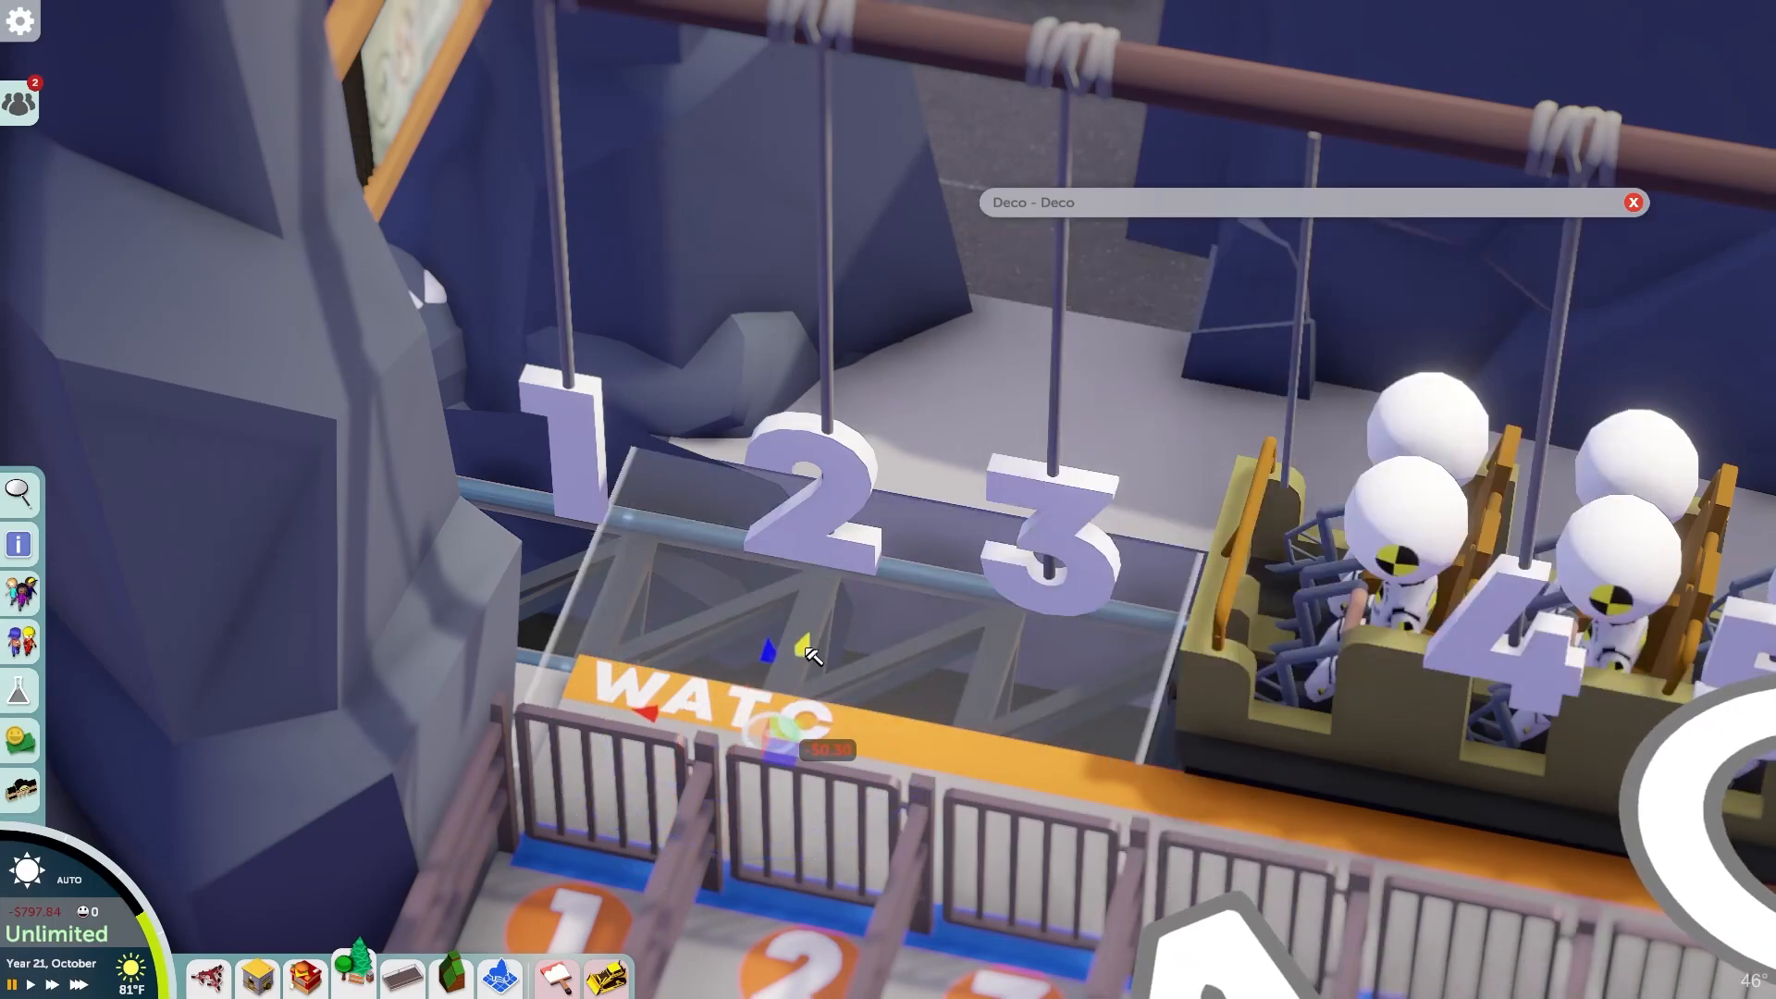
pyautogui.click(806, 655)
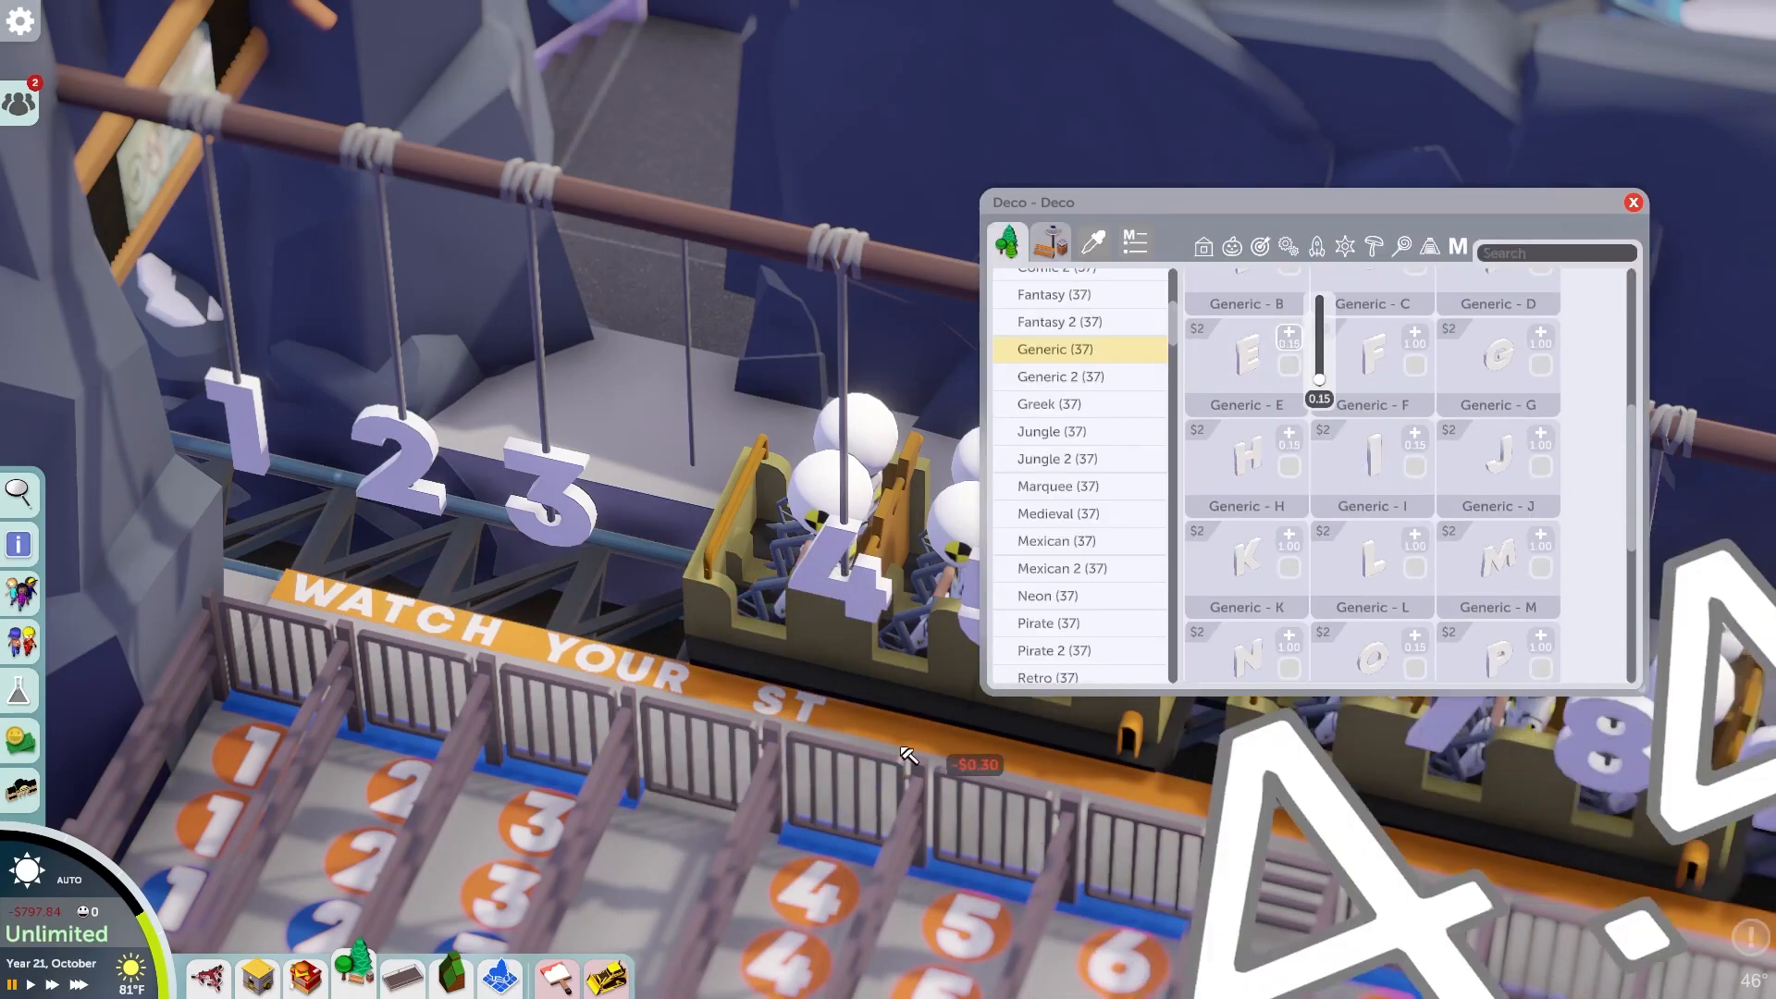
pyautogui.scroll(-3)
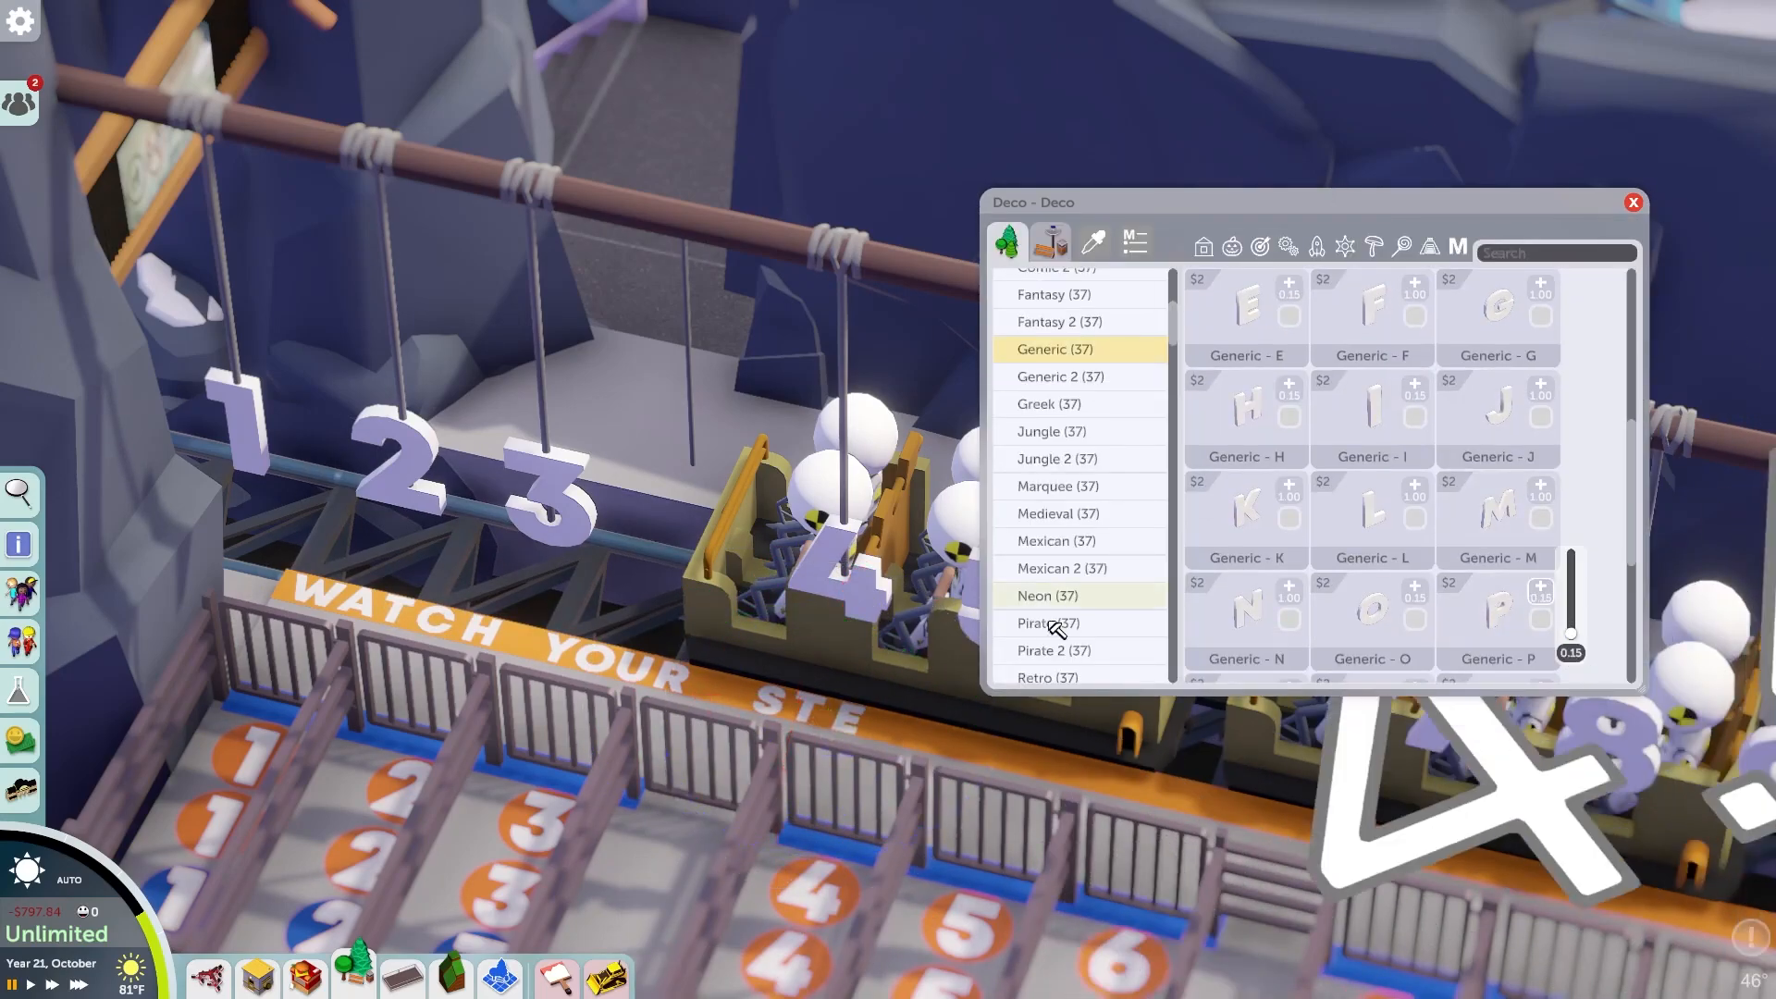